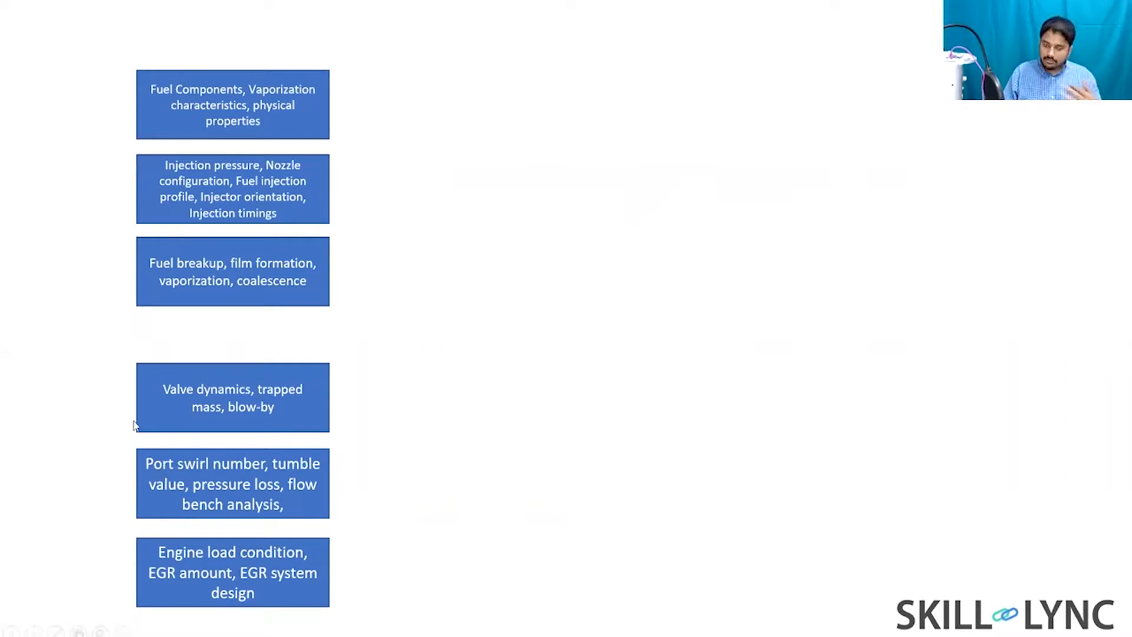
{"action": "mouse_move", "coordinate": [383, 379]}
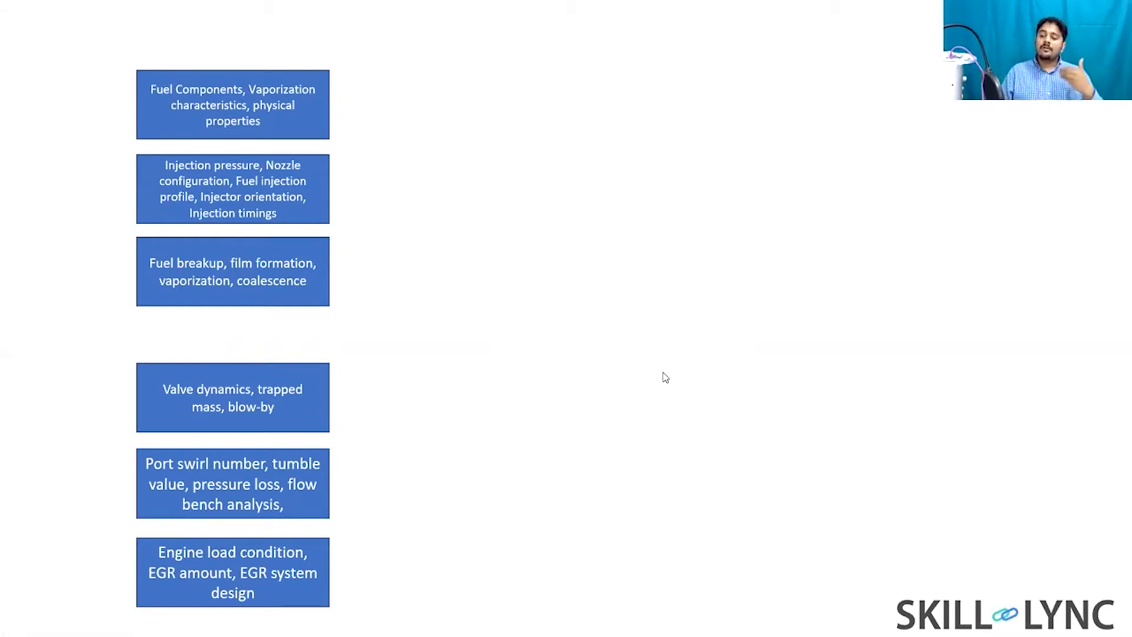
{"action": "mouse_move", "coordinate": [553, 340]}
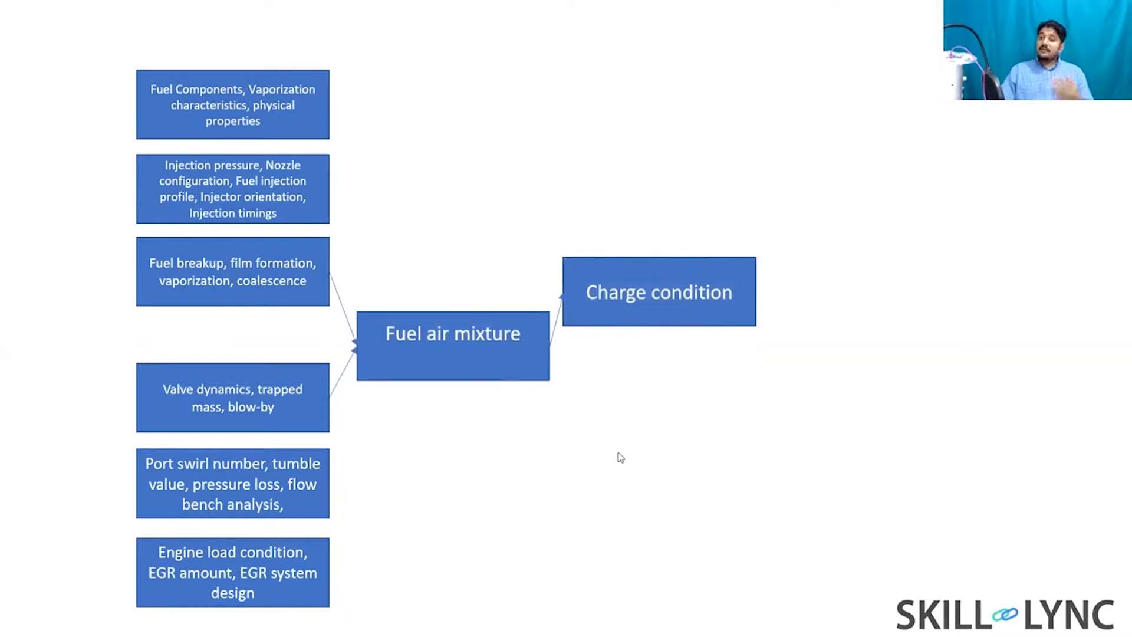
{"action": "mouse_move", "coordinate": [612, 440]}
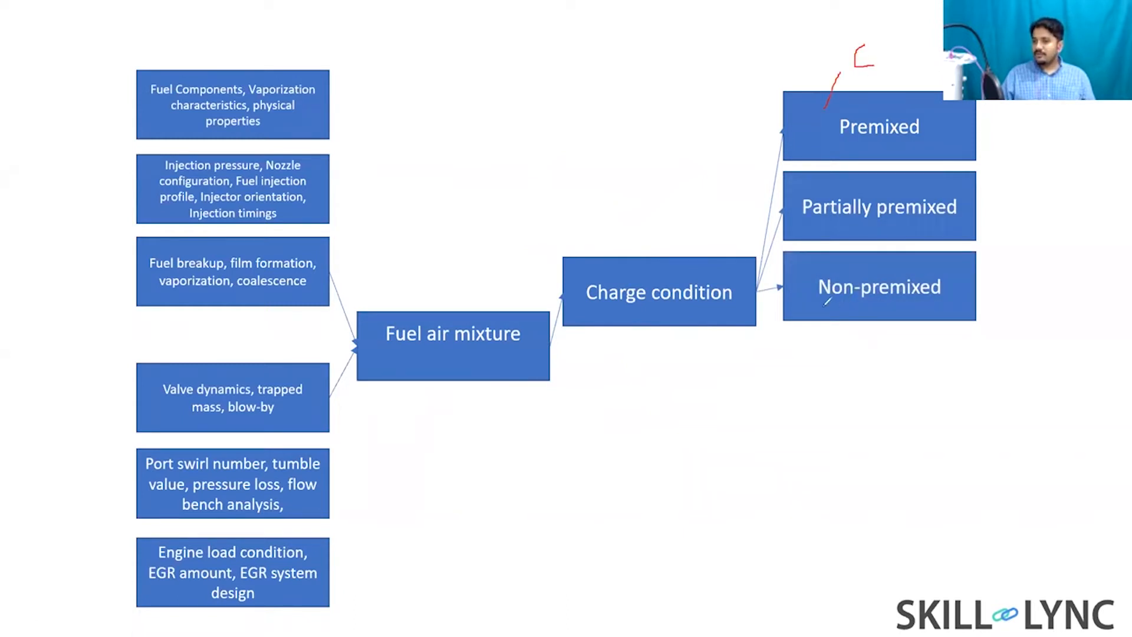
Step: Ink a red D below Non-premixed and a red TDI pointing at Partially premixed
{"action": "left_click_drag", "start_coordinate": [837, 314], "coordinate": [819, 350]}
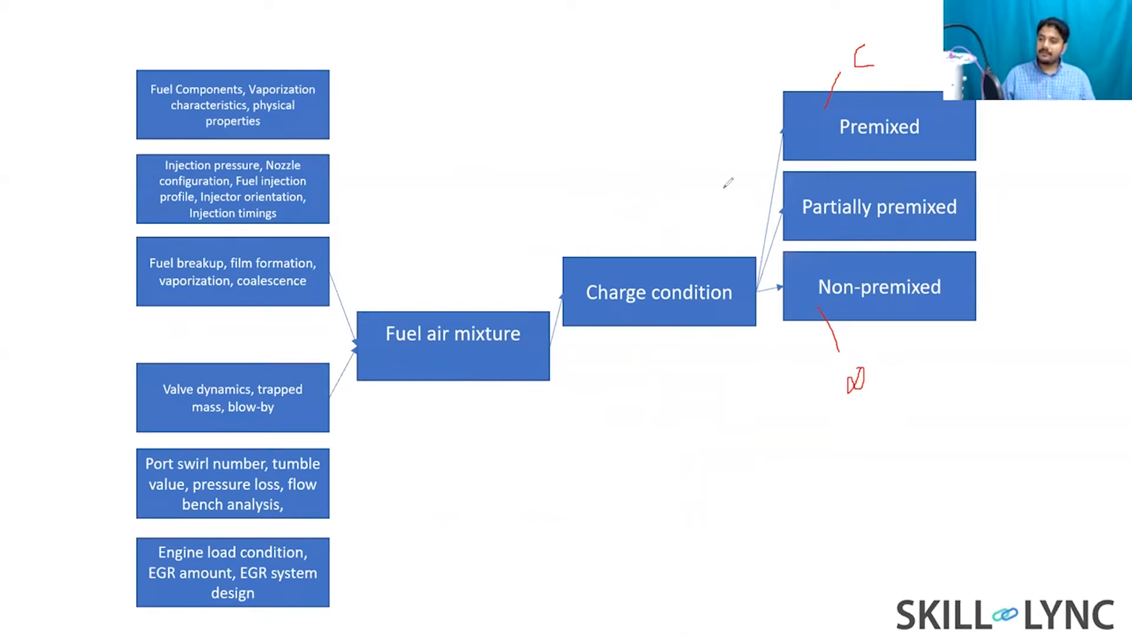
{"action": "left_click_drag", "start_coordinate": [726, 188], "coordinate": [794, 188]}
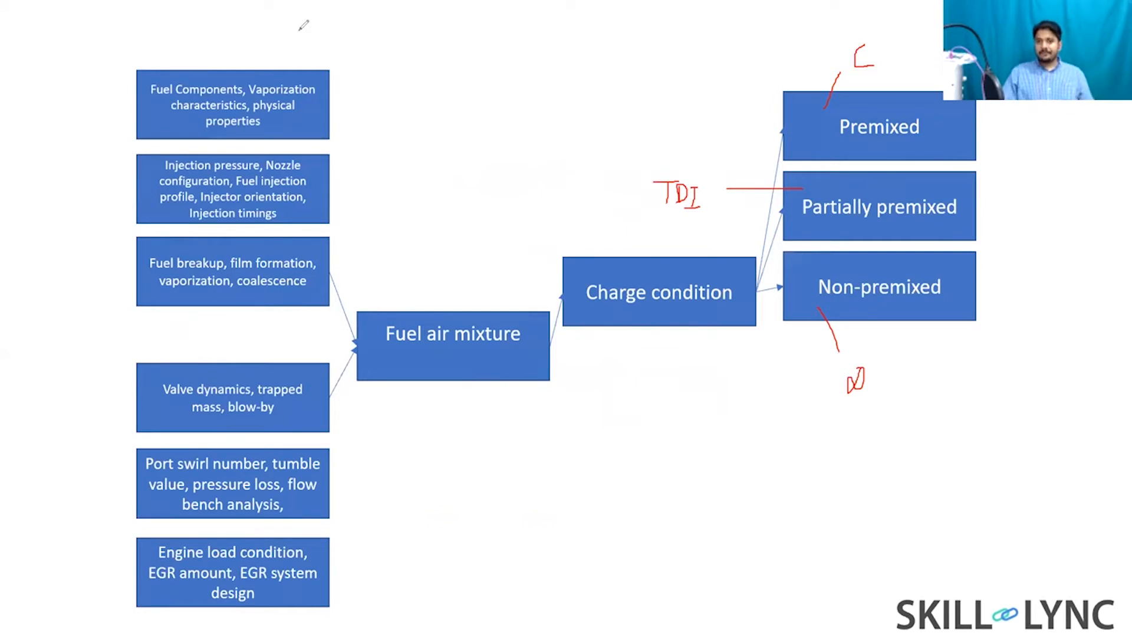
{"action": "mouse_move", "coordinate": [850, 344]}
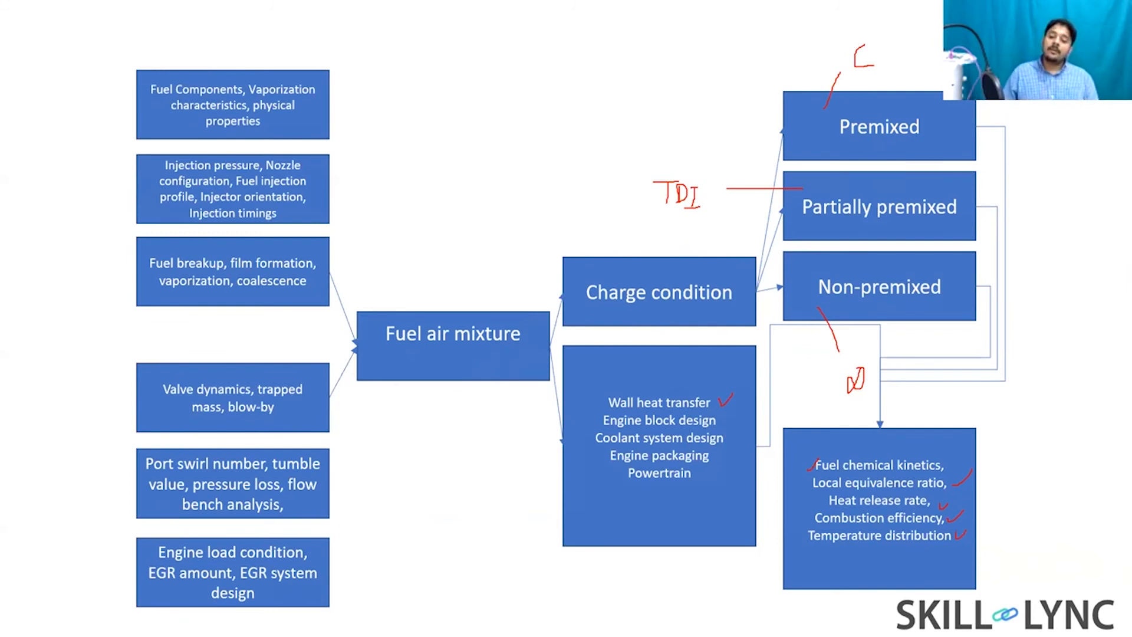
{"action": "mouse_move", "coordinate": [845, 180]}
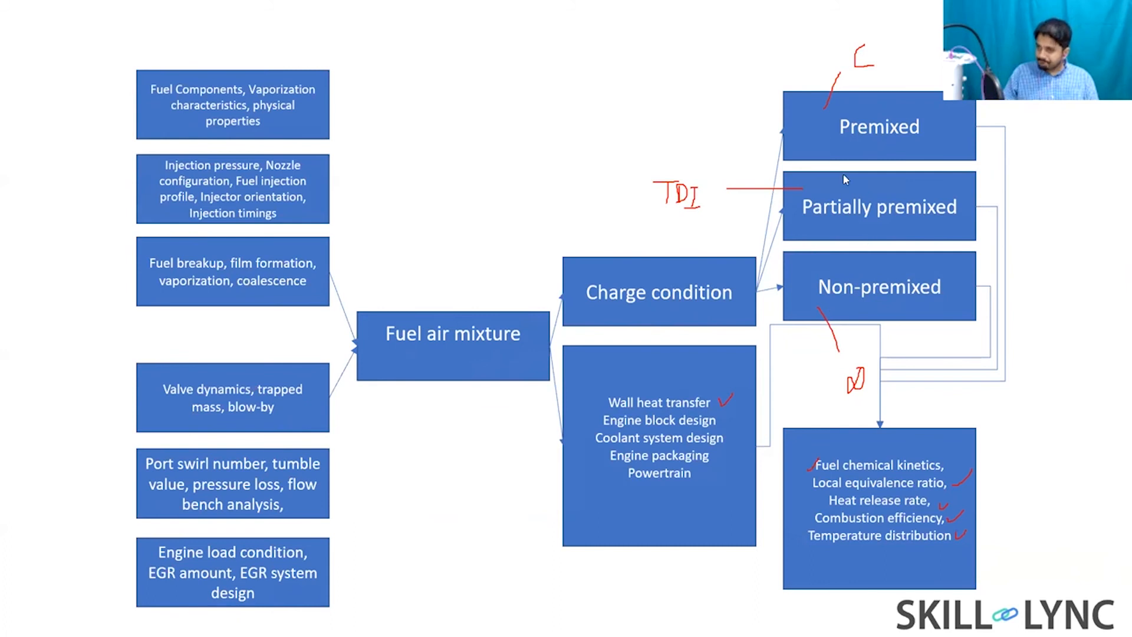
{"action": "mouse_move", "coordinate": [868, 220]}
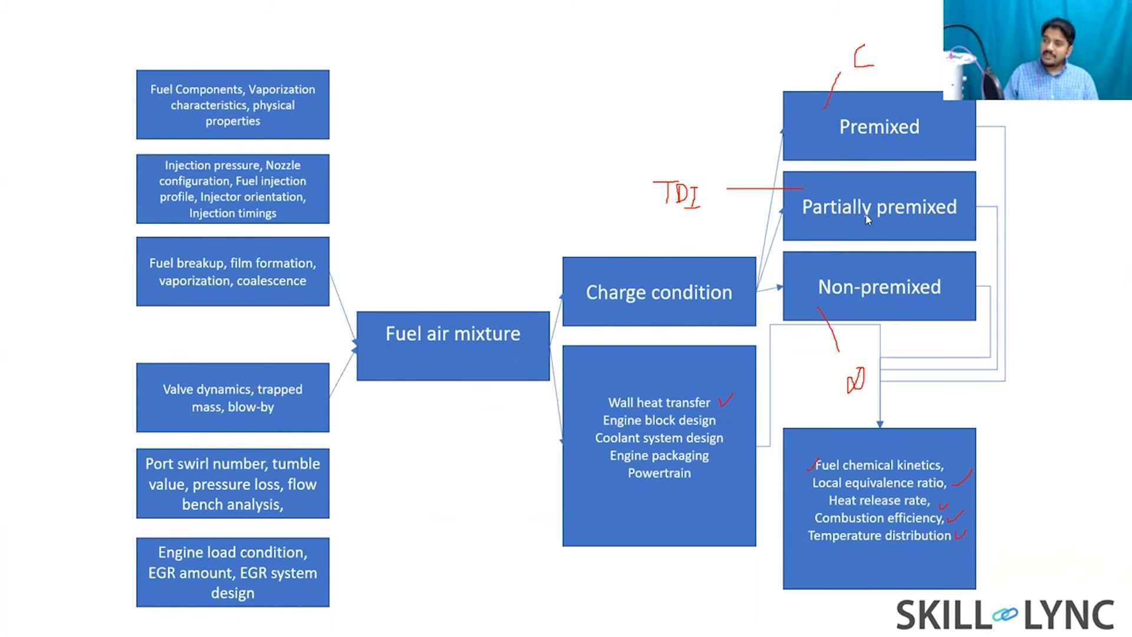